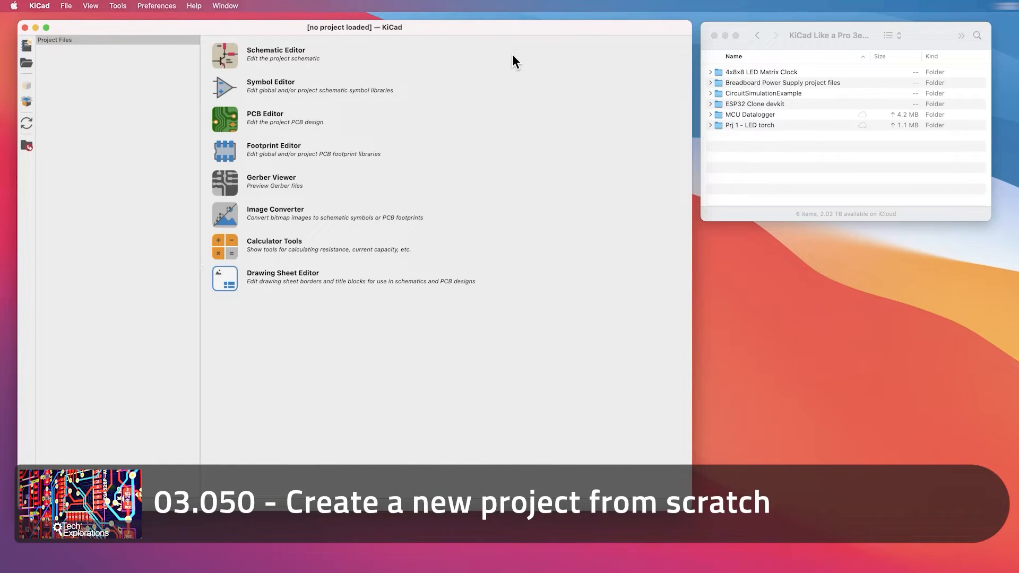
# Start a new project in the KiCad Like a Pro 3e Projects folder named 'Example new project'
pyautogui.click(66, 7)
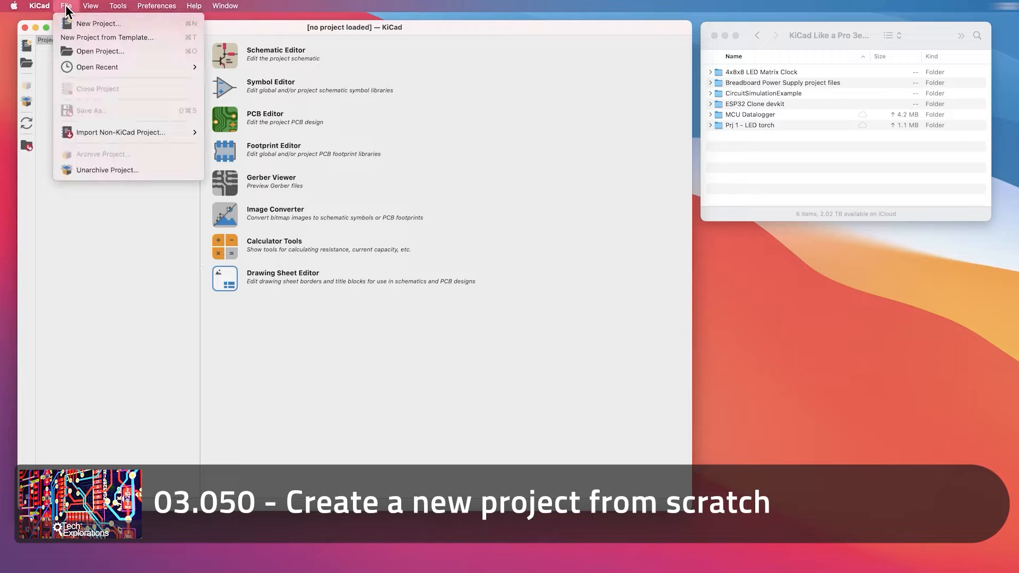
pyautogui.moveTo(98, 24)
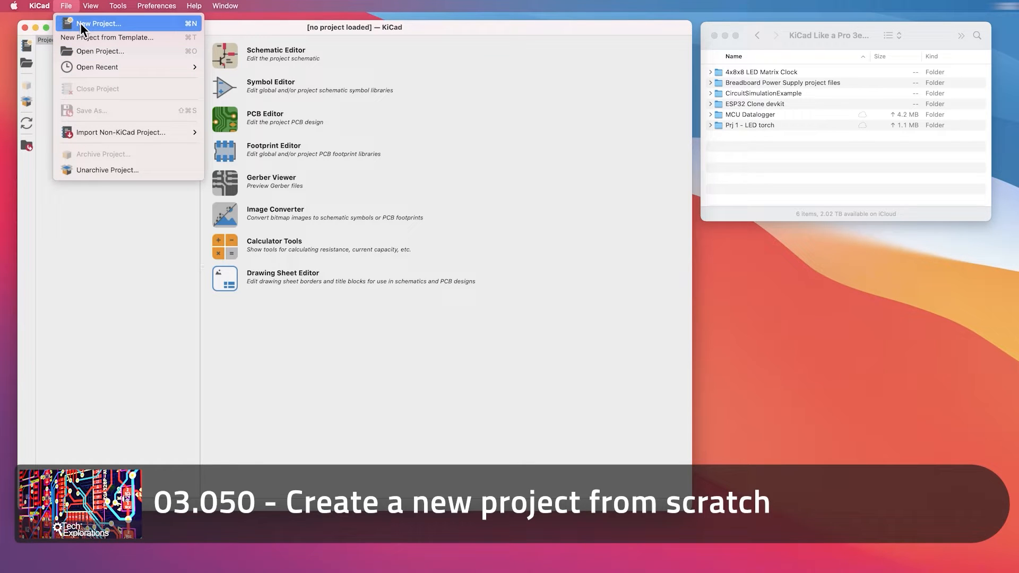
pyautogui.moveTo(97, 37)
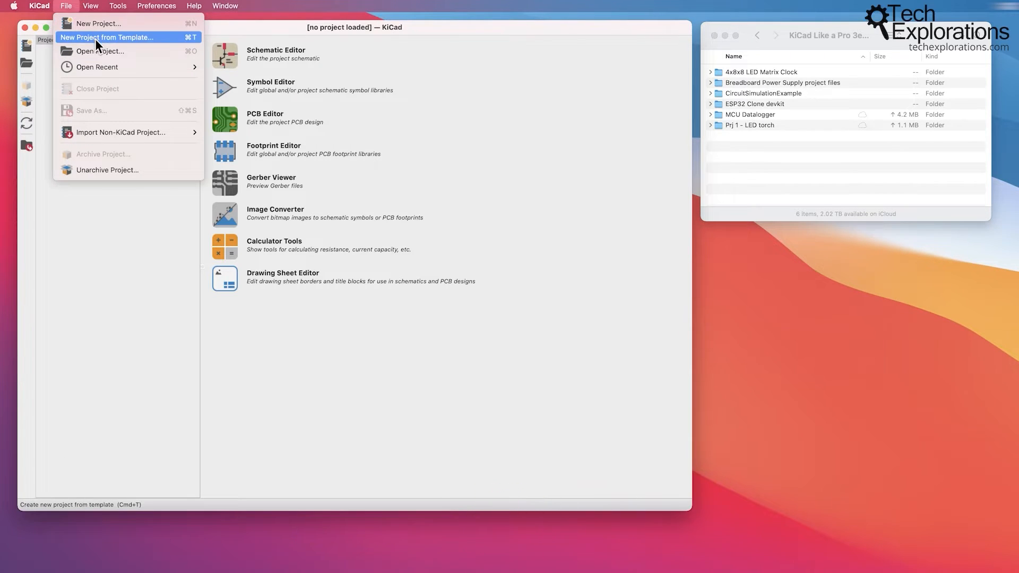
pyautogui.moveTo(99, 23)
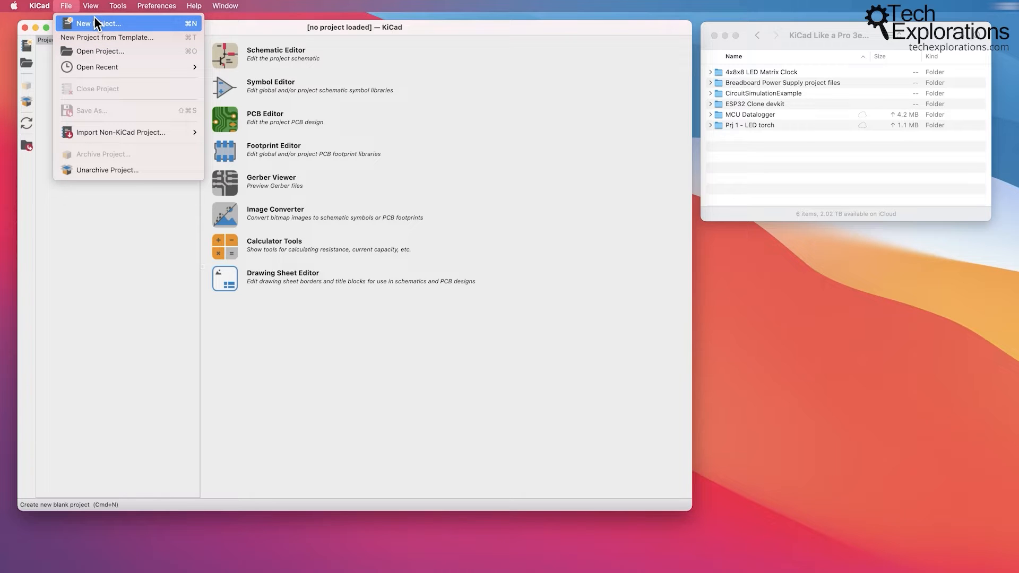
pyautogui.moveTo(120, 30)
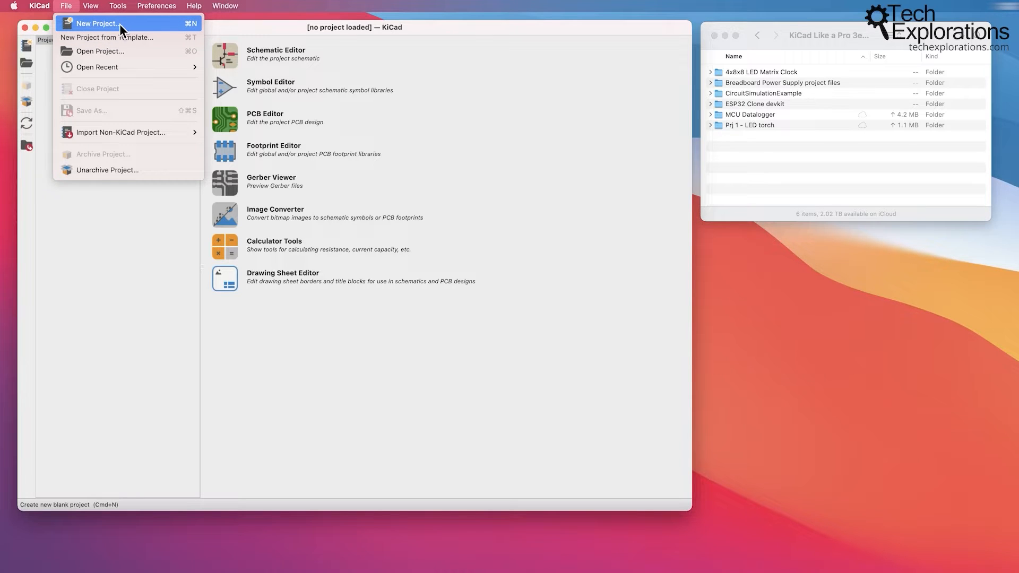
pyautogui.moveTo(76, 26)
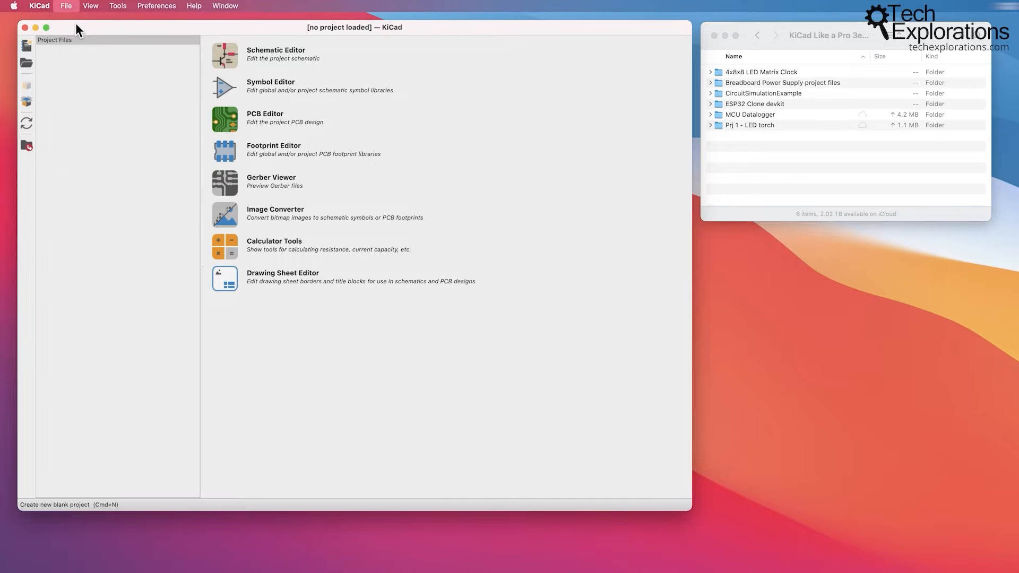
pyautogui.click(65, 5)
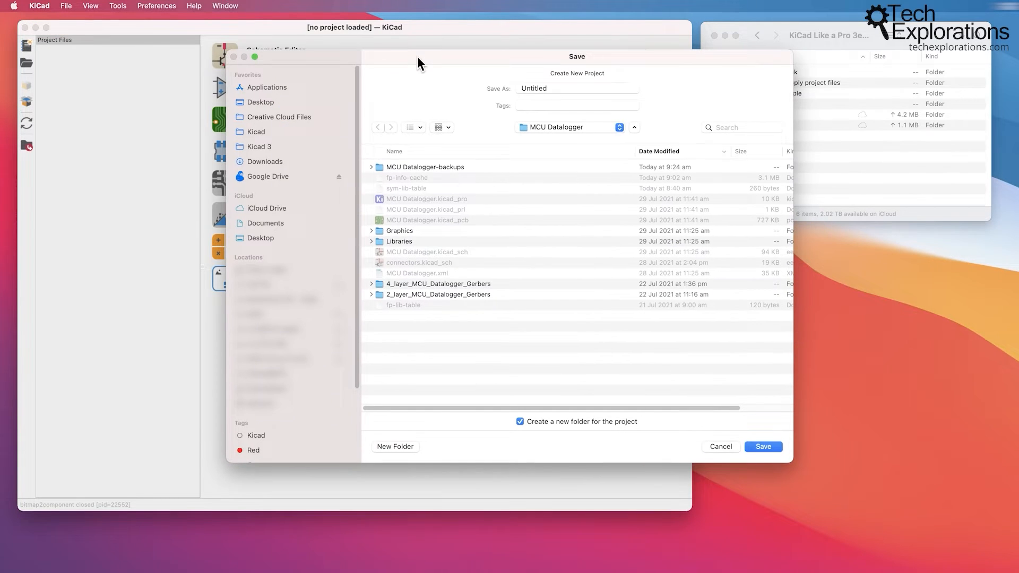
pyautogui.moveTo(596, 135)
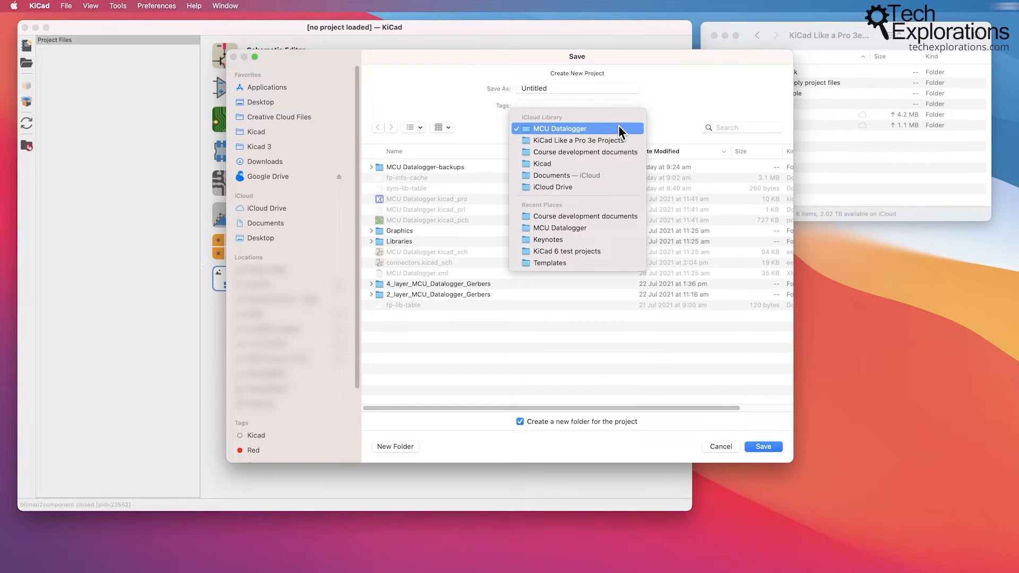
pyautogui.moveTo(594, 140)
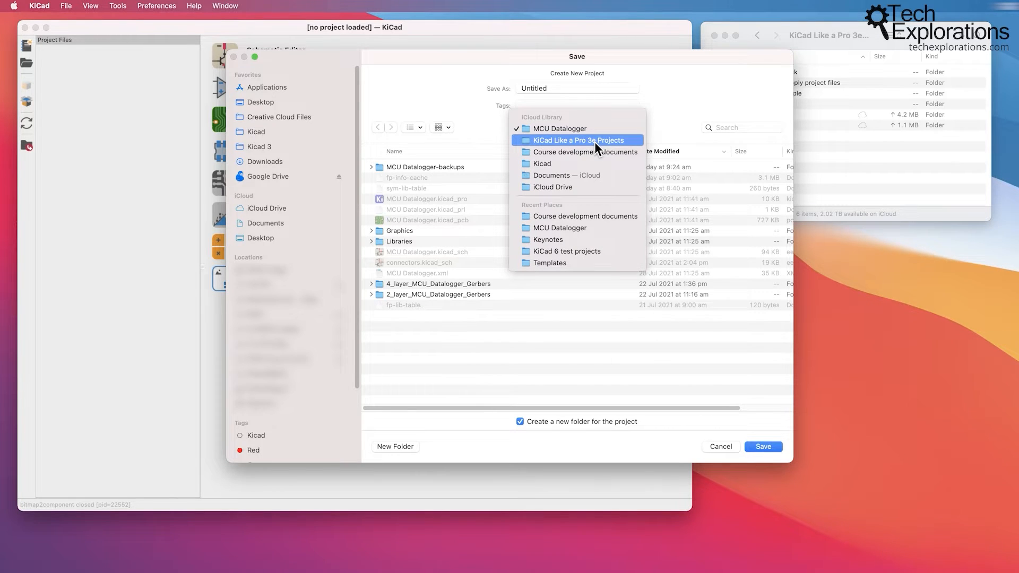
pyautogui.click(577, 140)
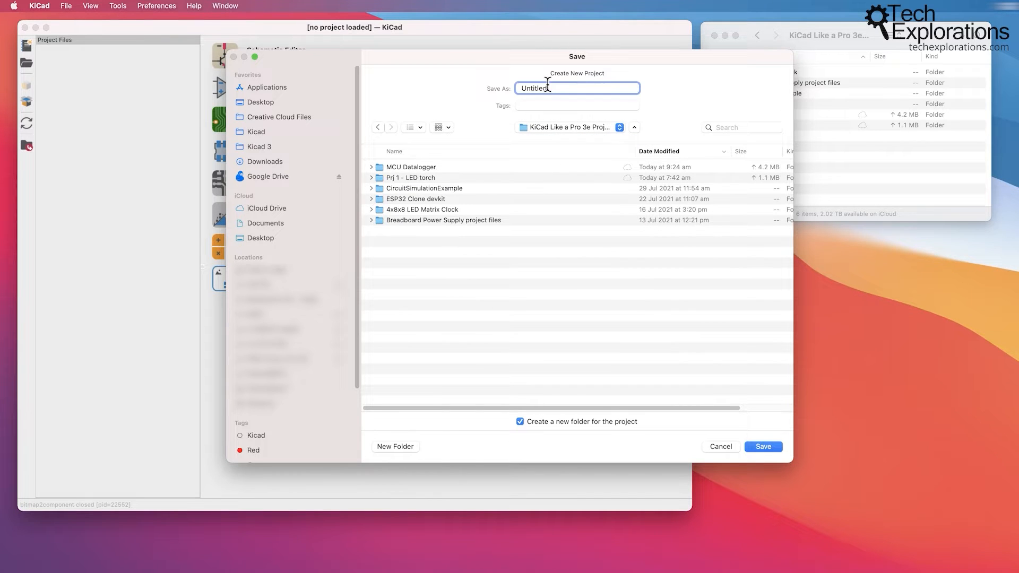
pyautogui.write('Example new pro')
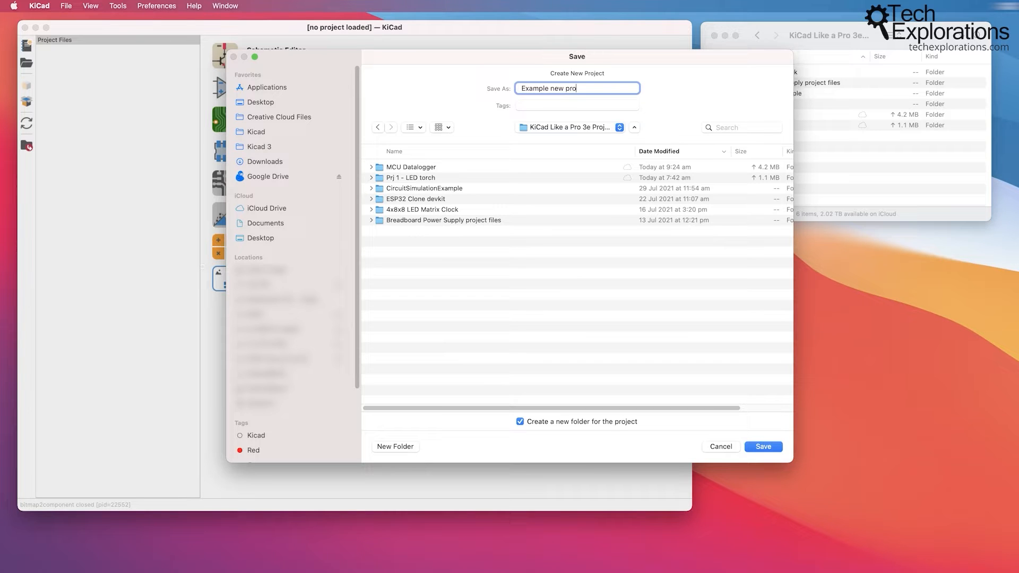
pyautogui.write('ject')
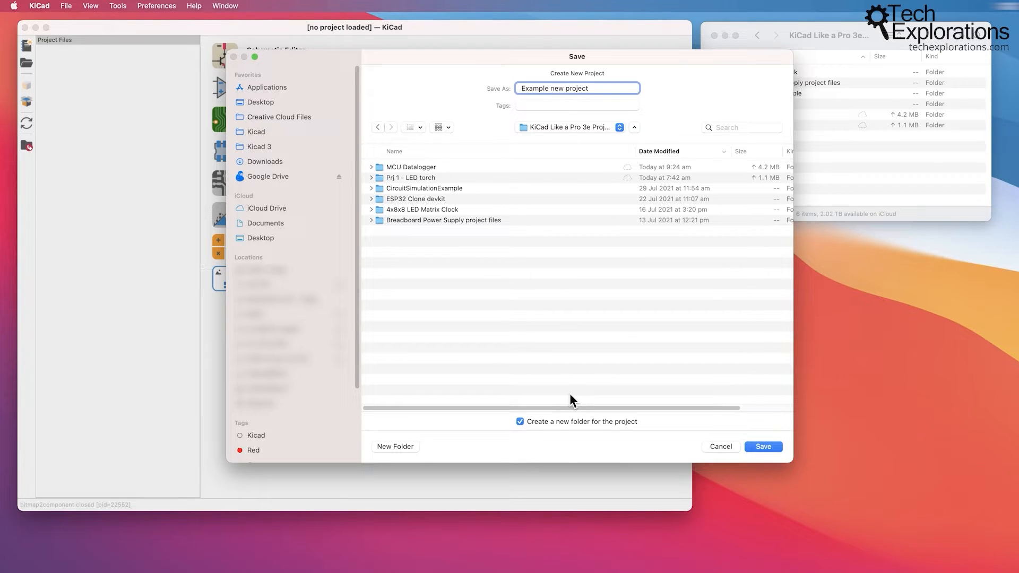
pyautogui.moveTo(532, 429)
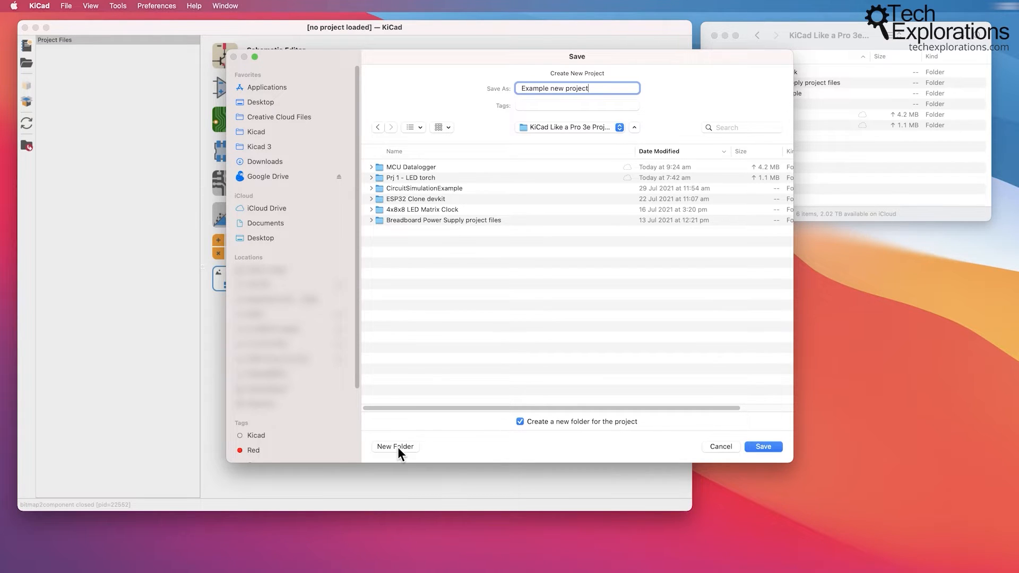
pyautogui.moveTo(642, 278)
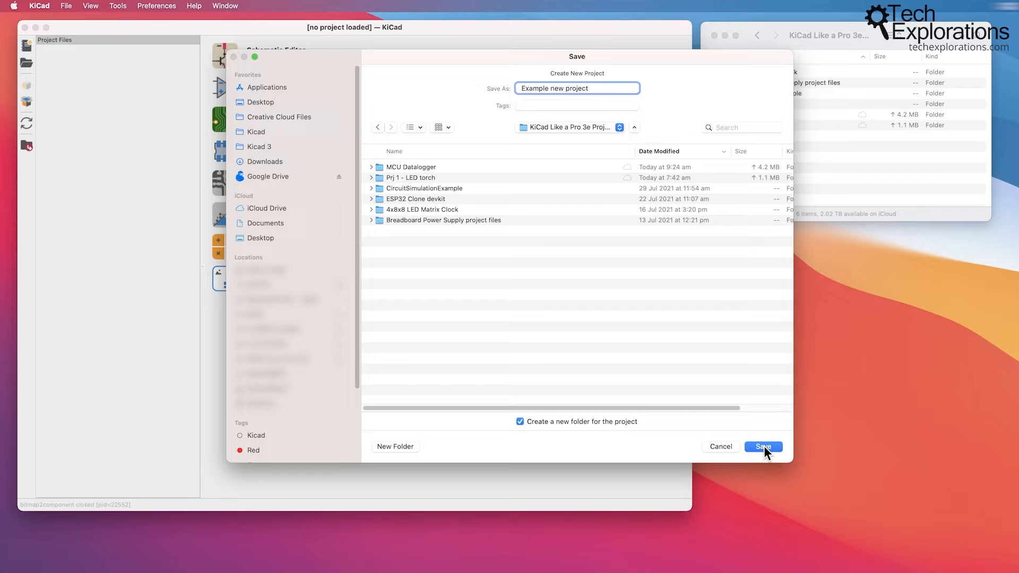
pyautogui.moveTo(453, 256)
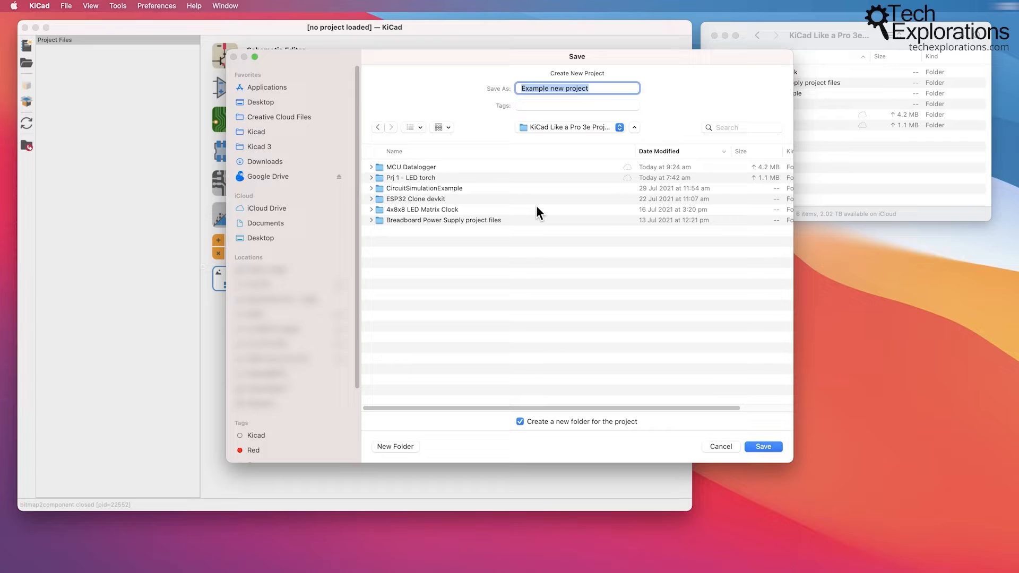
pyautogui.moveTo(762, 447)
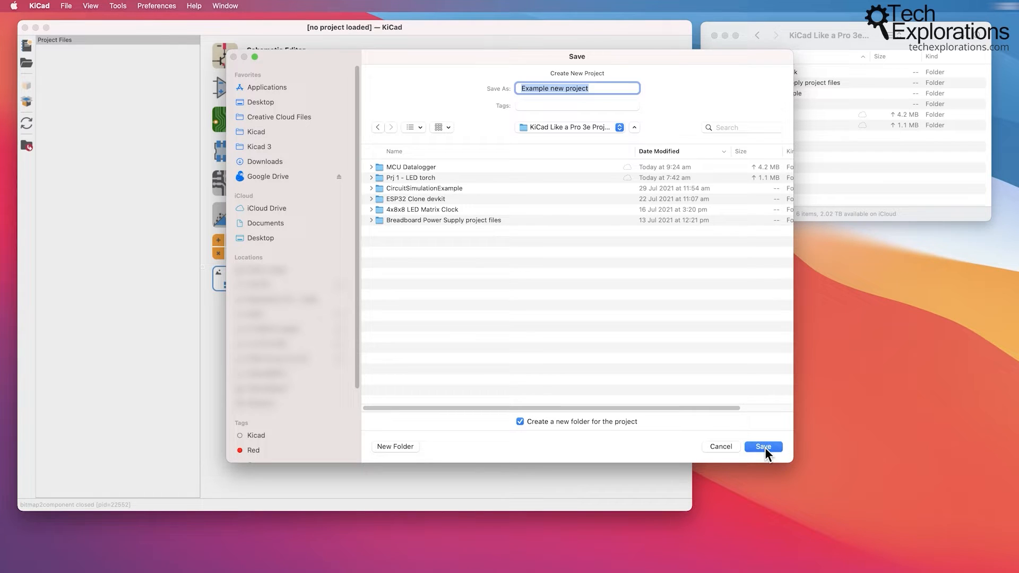
# Save to create 'Example new project' with its project, PCB and schematic files
pyautogui.click(762, 447)
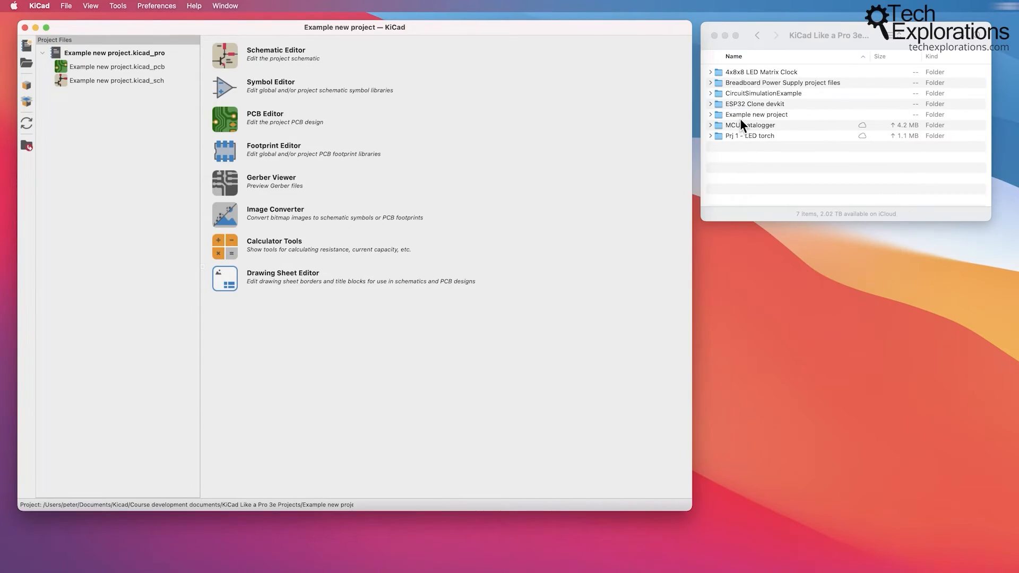
# Expand the Example new project folder in Finder and bring up actions for its .kicad_pro file
pyautogui.click(757, 115)
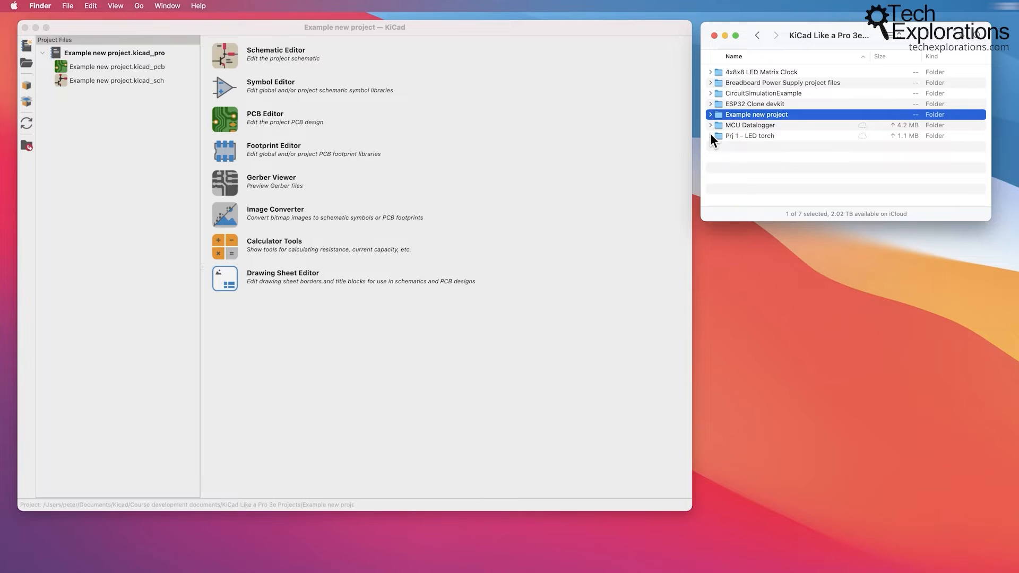
pyautogui.moveTo(712, 120)
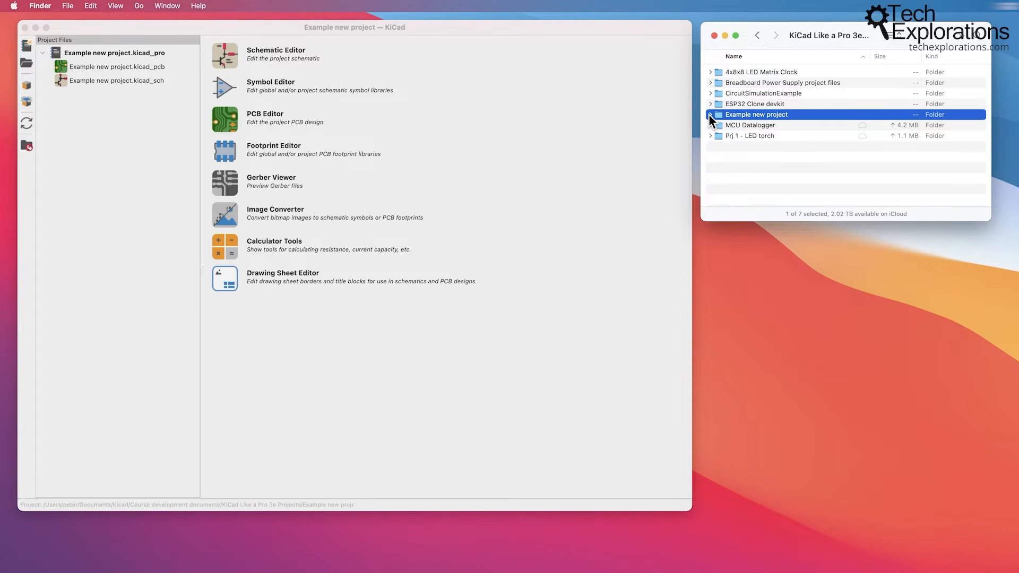
pyautogui.click(710, 115)
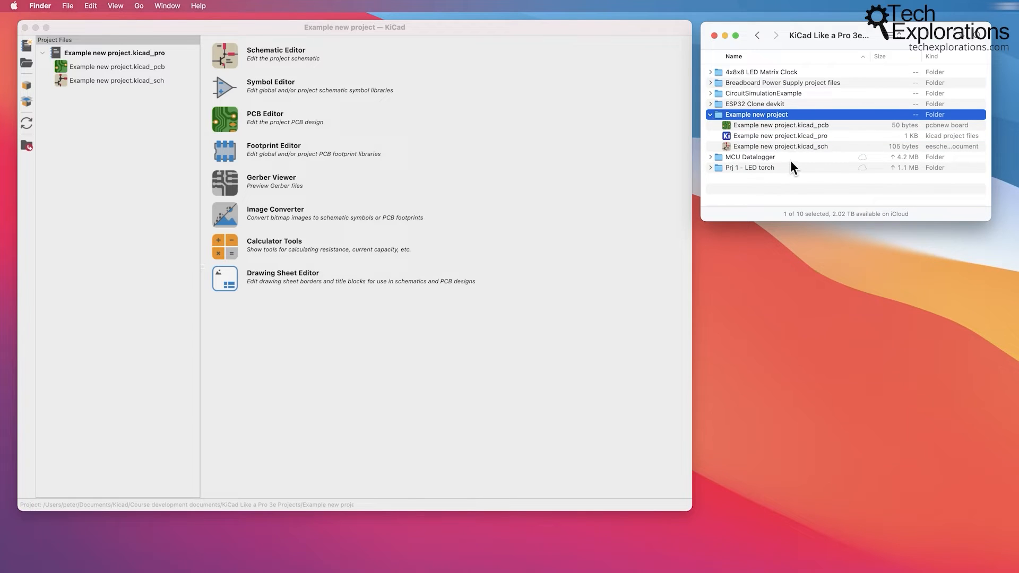
pyautogui.moveTo(778, 133)
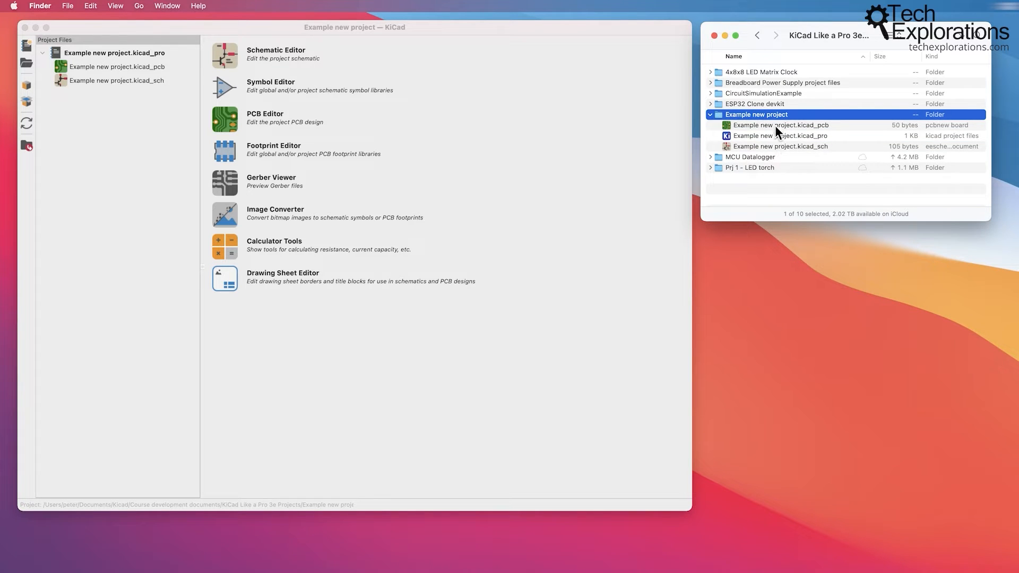
pyautogui.click(781, 135)
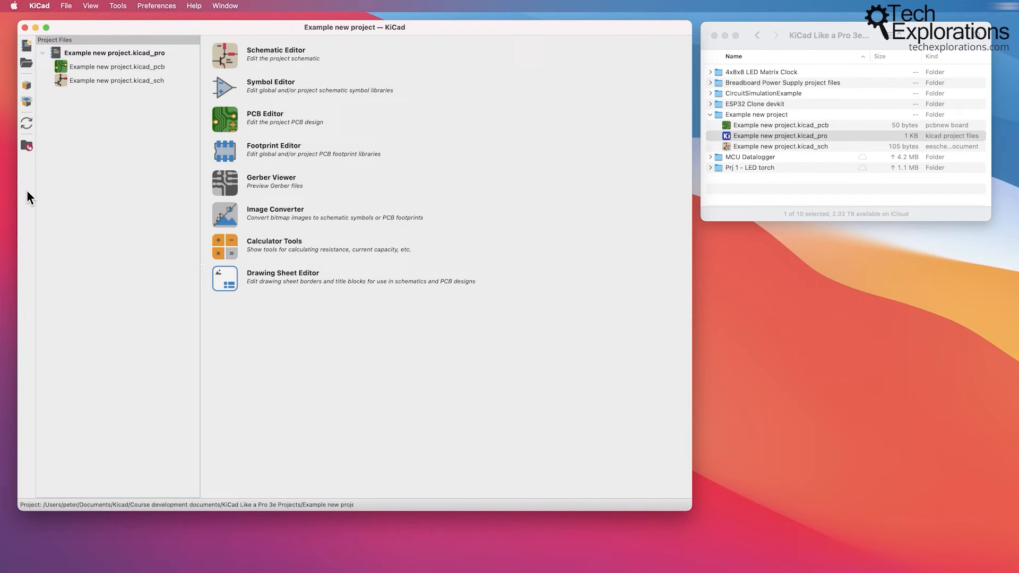
pyautogui.moveTo(568, 218)
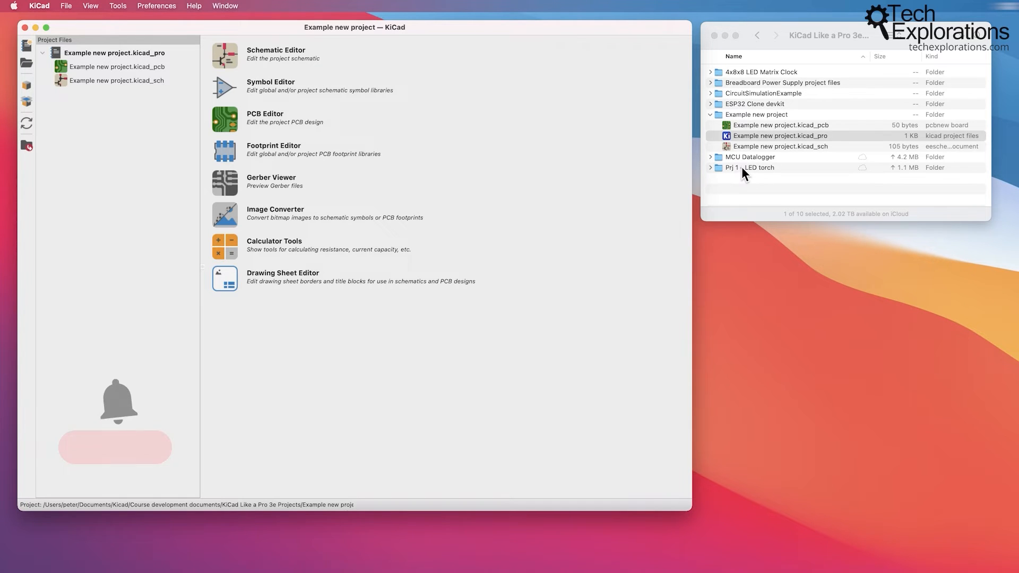
pyautogui.click(780, 135)
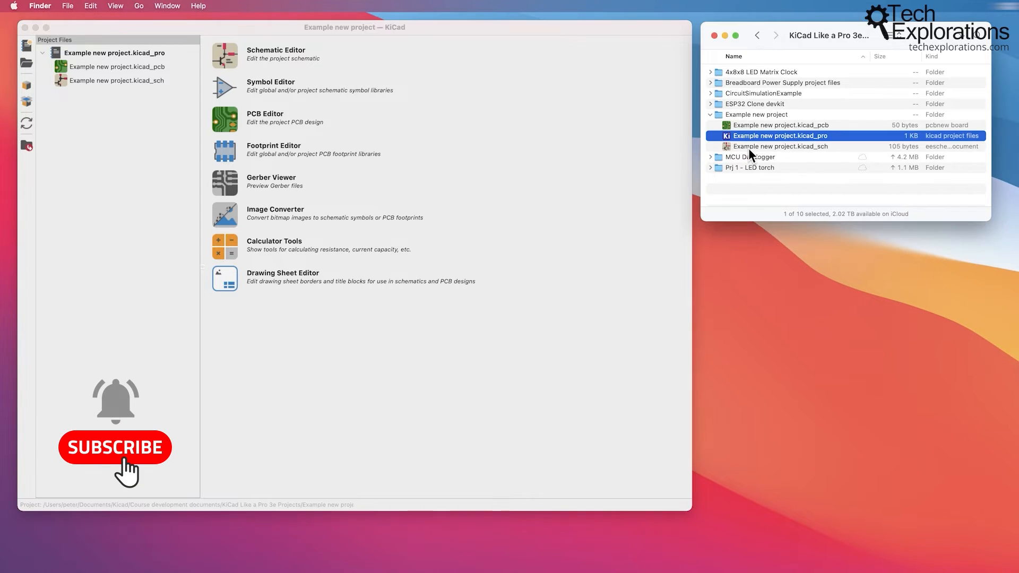
pyautogui.click(780, 147)
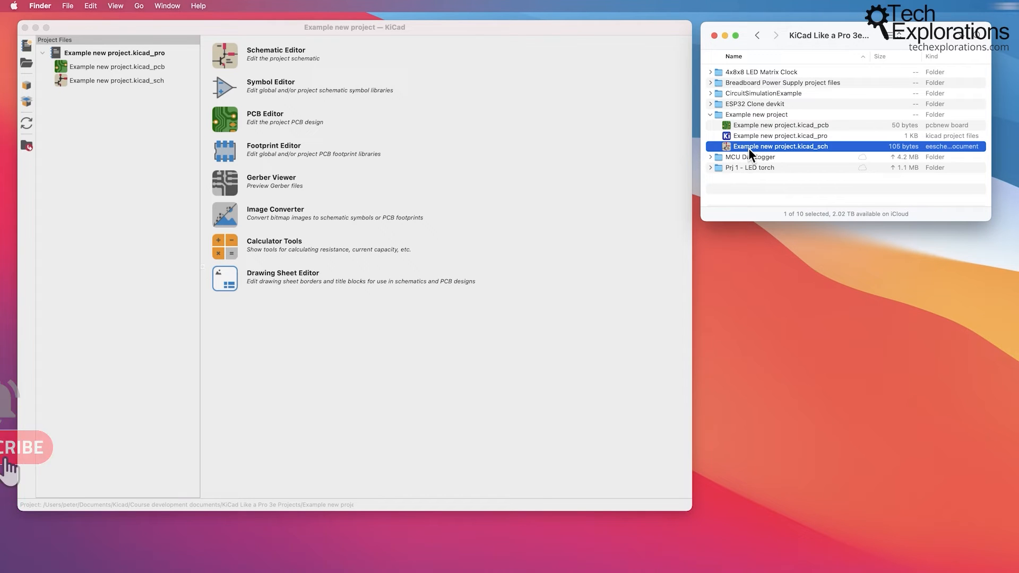
pyautogui.click(780, 126)
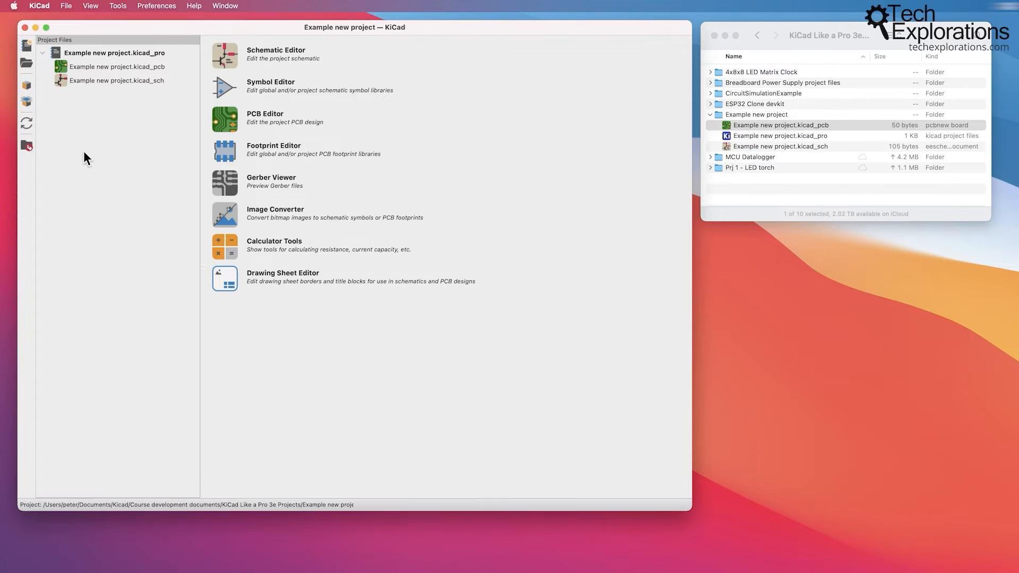
pyautogui.moveTo(797, 149)
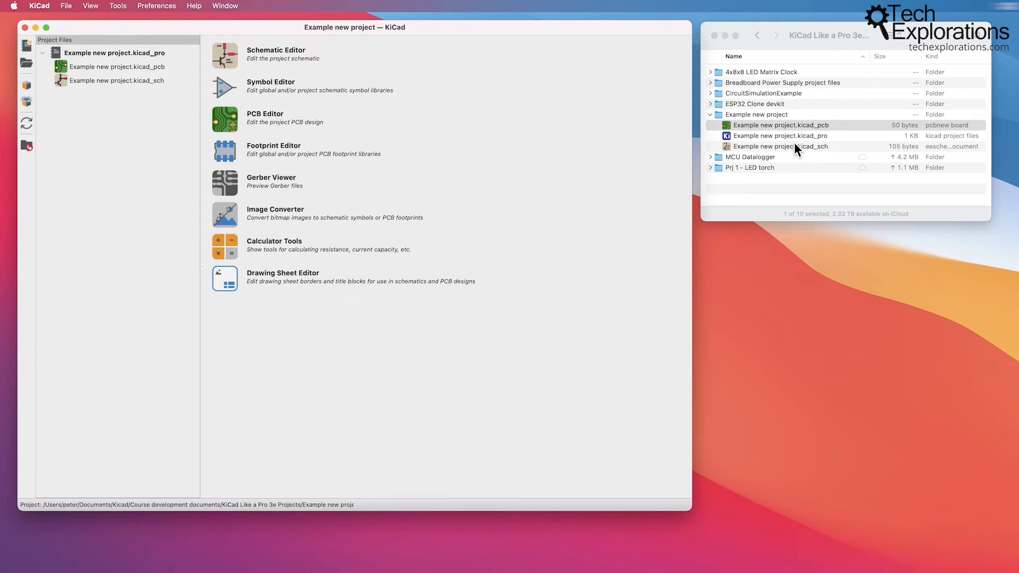
pyautogui.rightClick(780, 135)
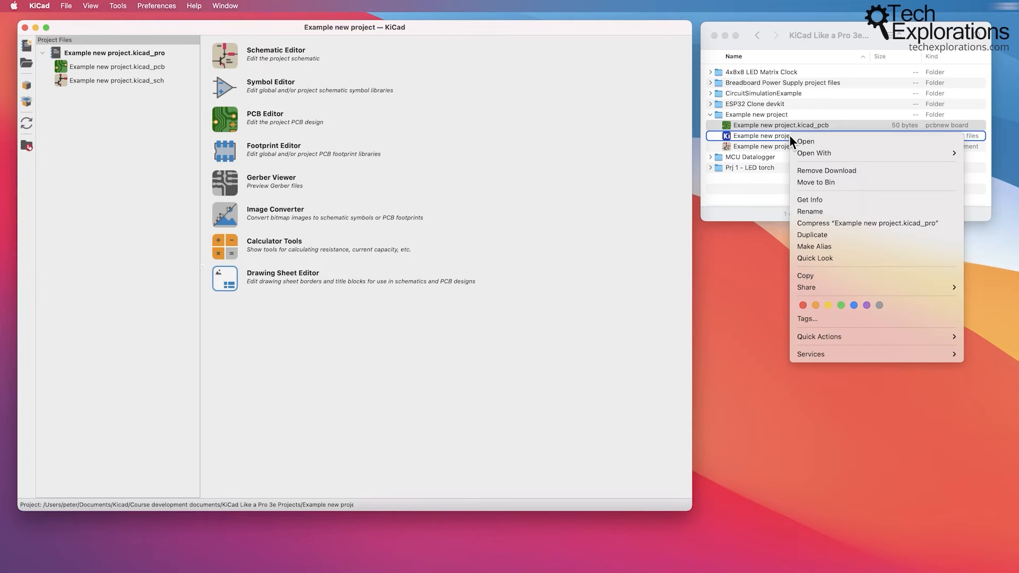
# View Example new project.kicad_pro in Atom and scroll through its JSON settings end to end
pyautogui.click(806, 141)
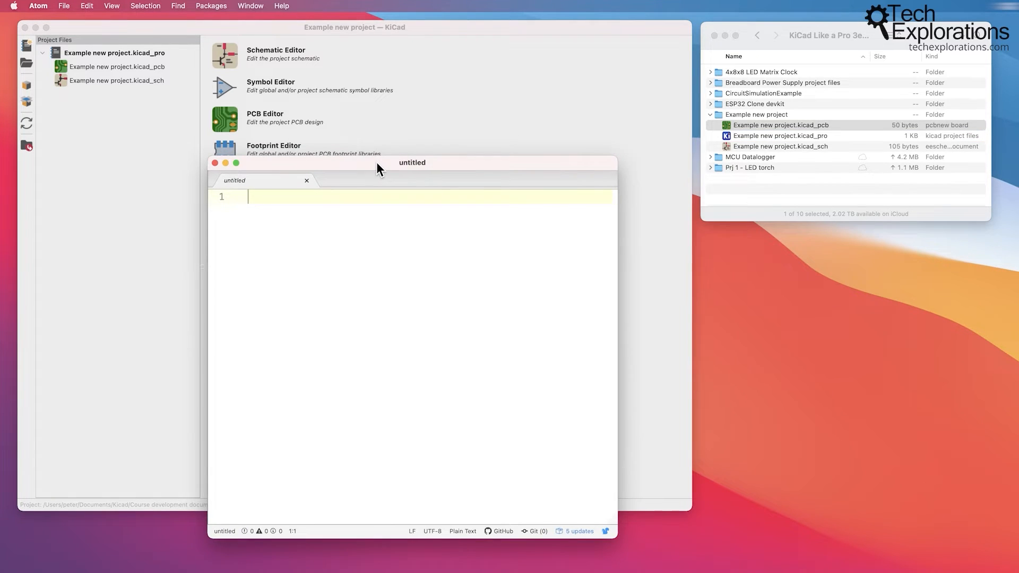
pyautogui.click(780, 135)
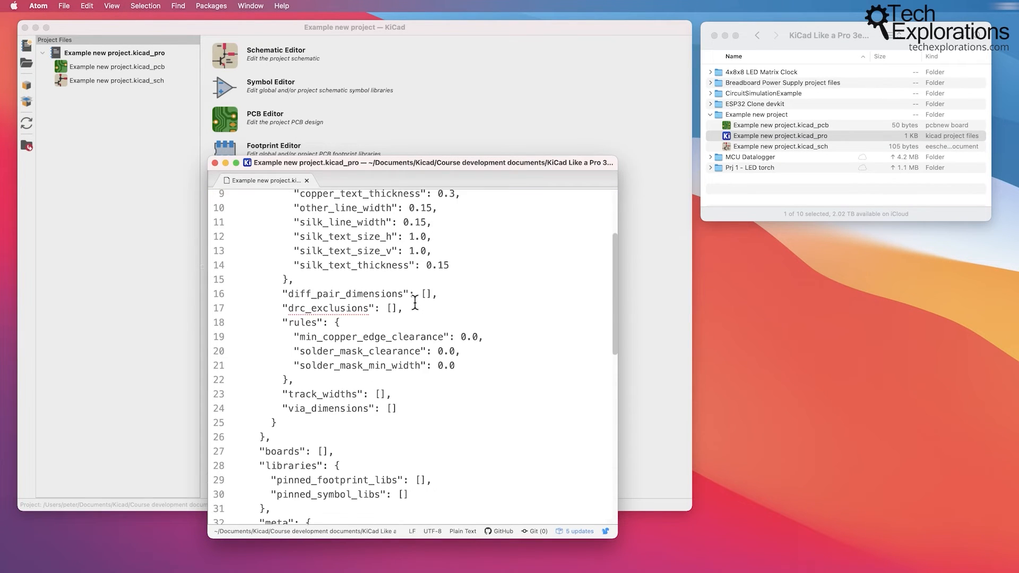
pyautogui.scroll(3)
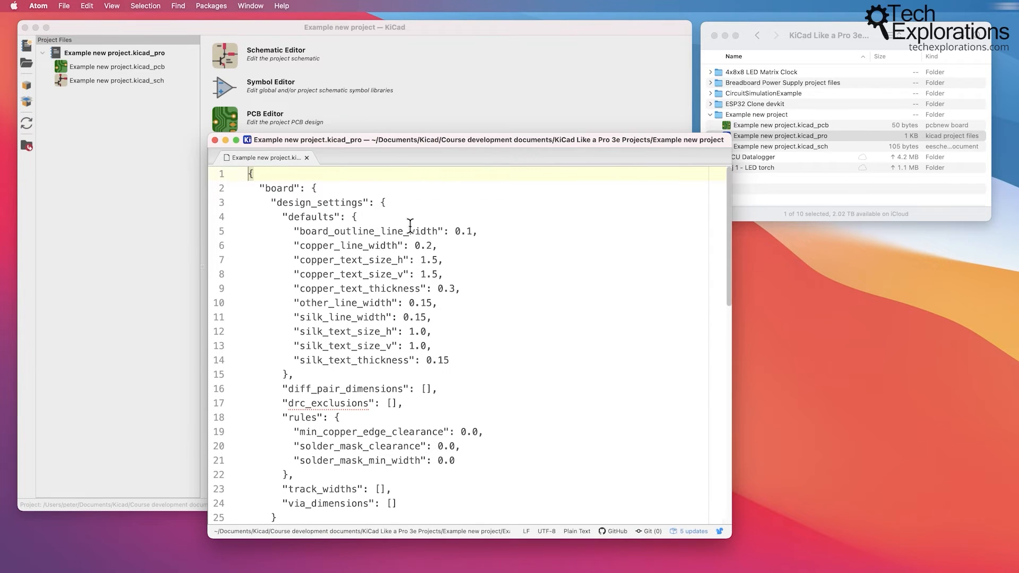
pyautogui.scroll(-3)
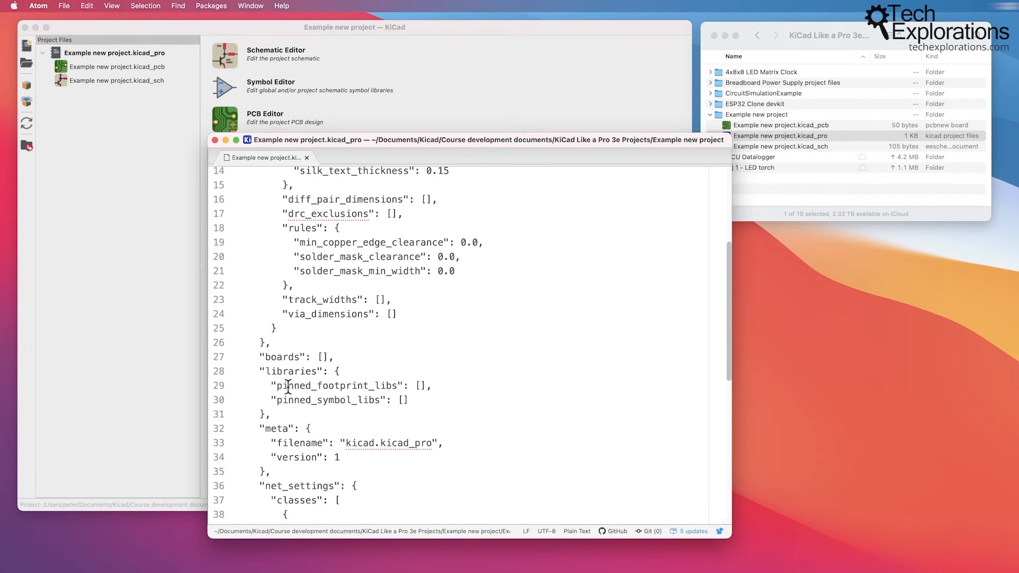
pyautogui.scroll(3)
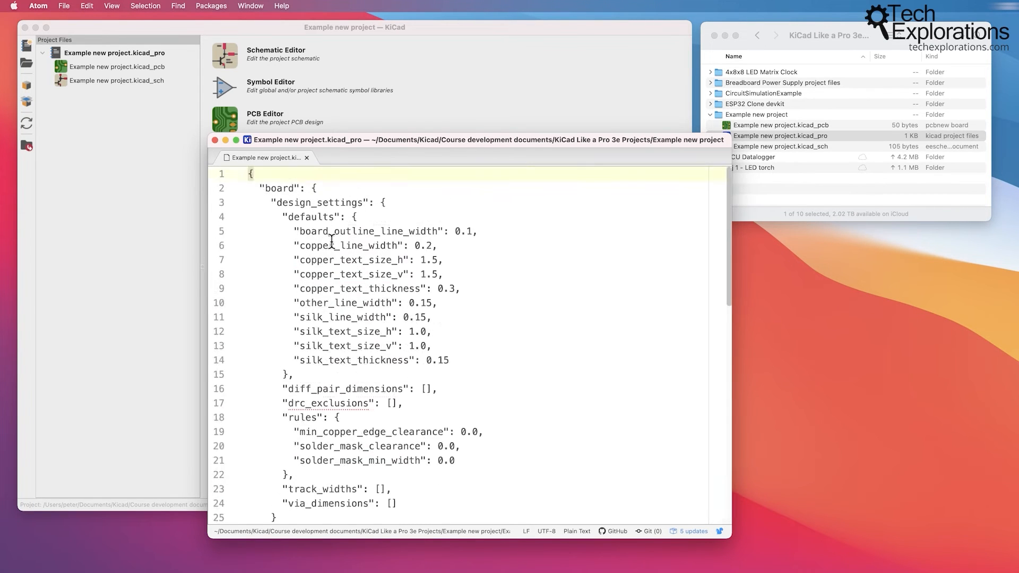
pyautogui.scroll(-3)
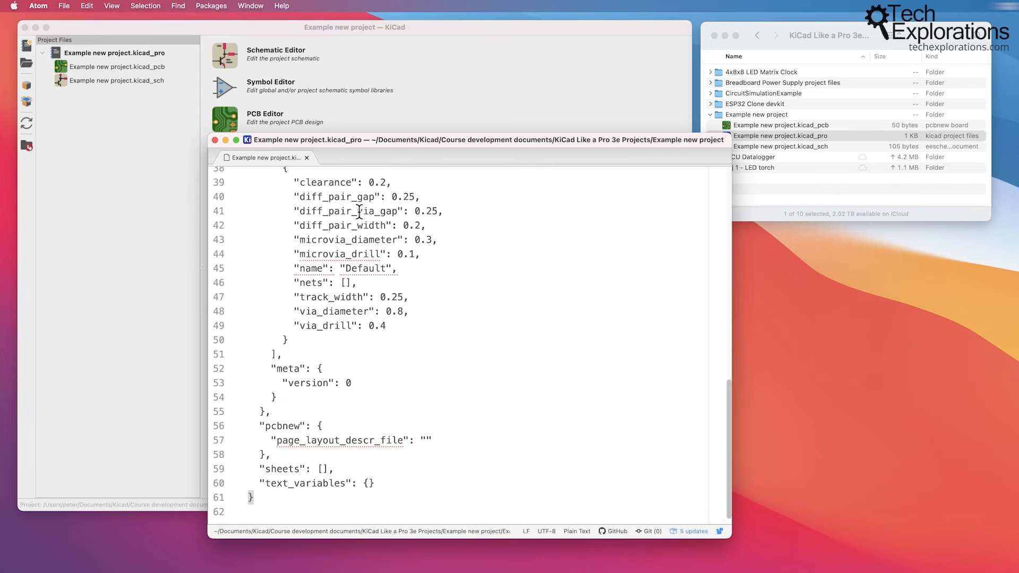
pyautogui.click(780, 135)
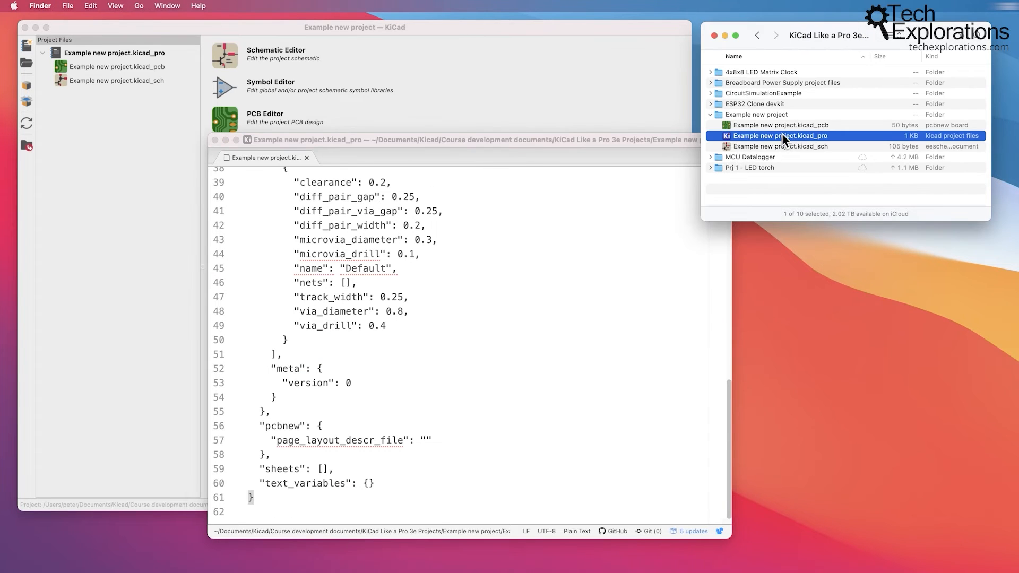
# View Example new project.kicad_sch as text in Atom, then launch the blank schematic in KiCad
pyautogui.doubleClick(780, 147)
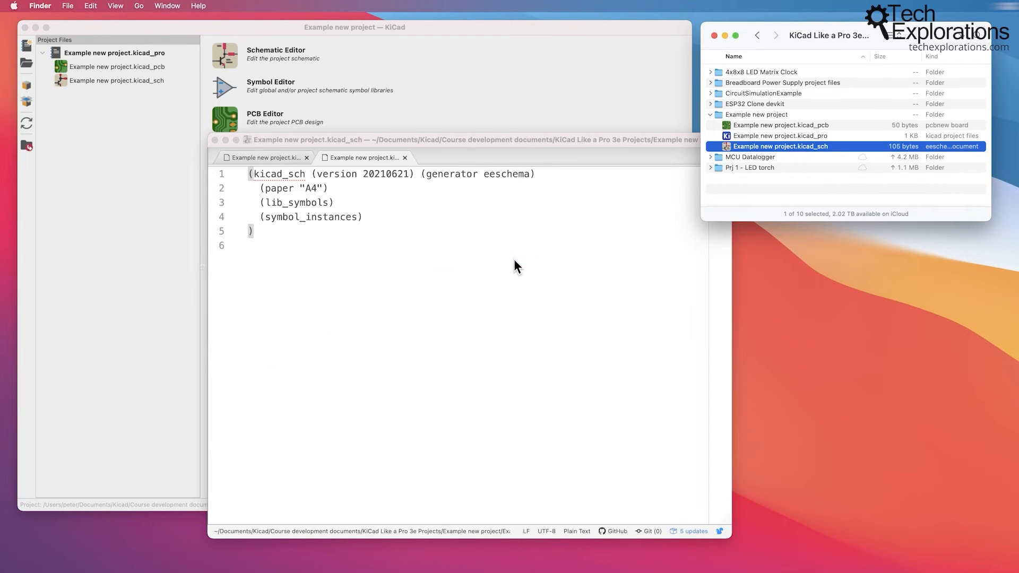
pyautogui.moveTo(842, 122)
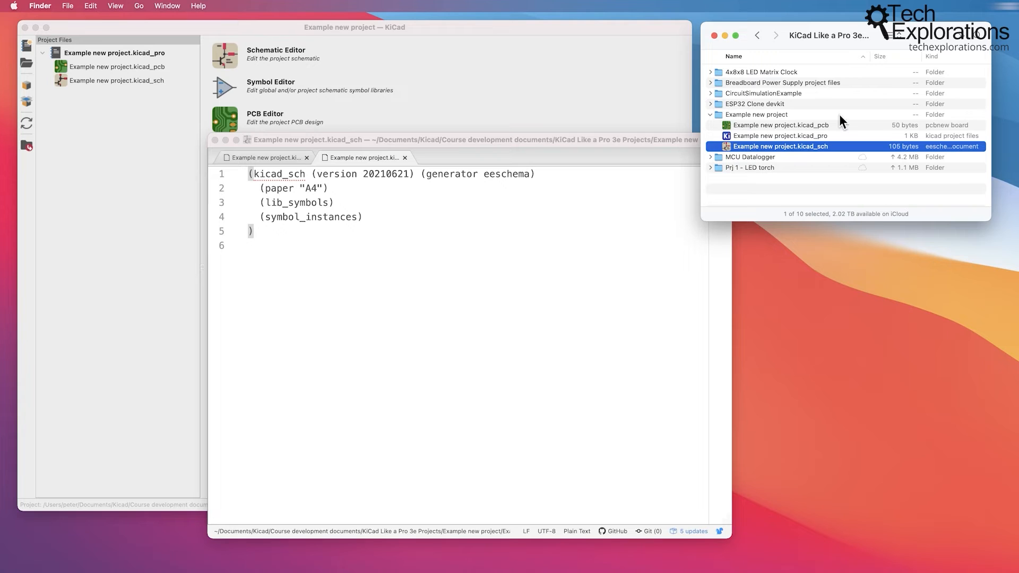
pyautogui.moveTo(837, 122)
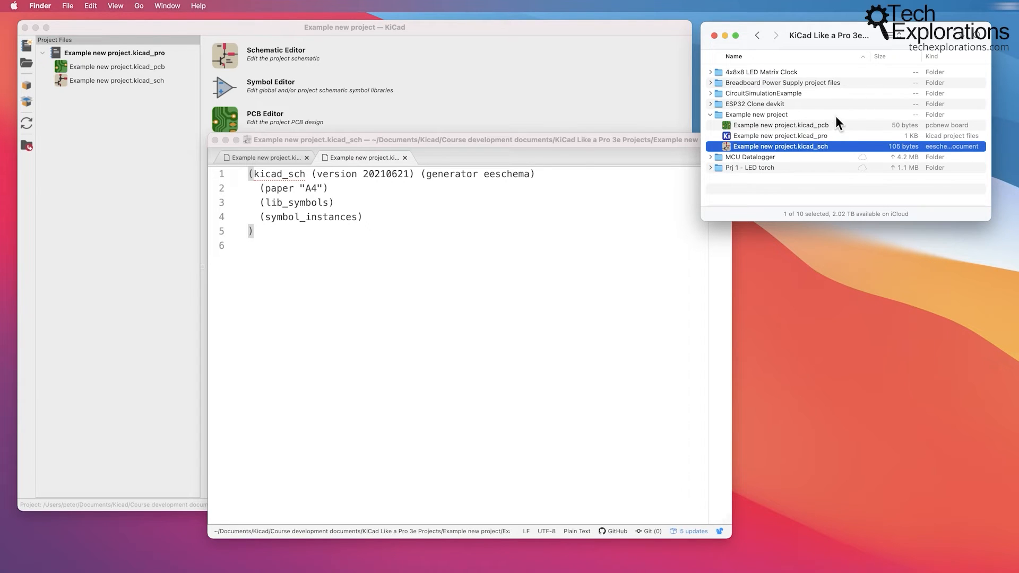
pyautogui.doubleClick(781, 125)
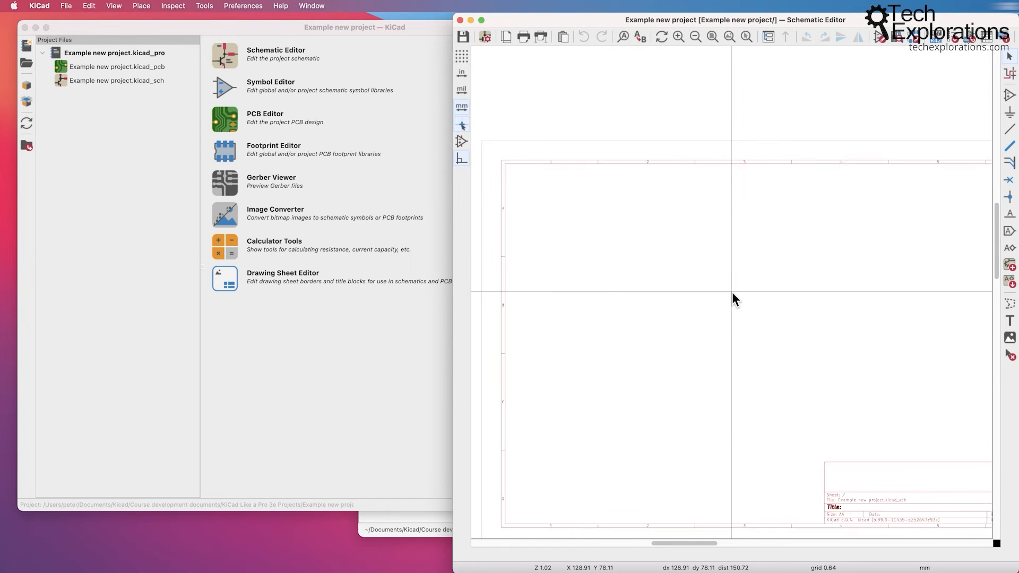
# Zoom the Schematic Editor to fit the empty A4 sheet with its title block
pyautogui.scroll(-3)
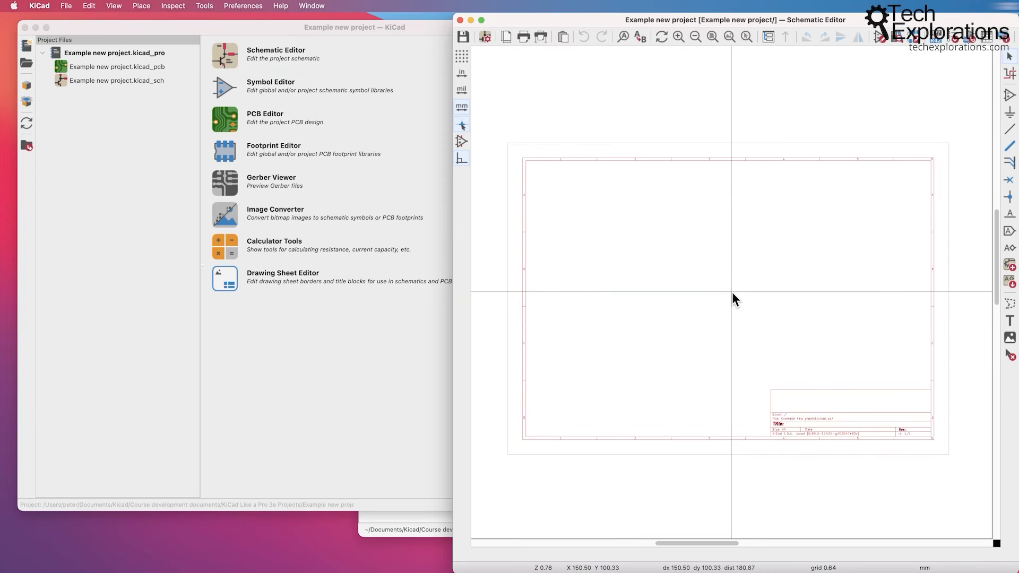
pyautogui.moveTo(677, 242)
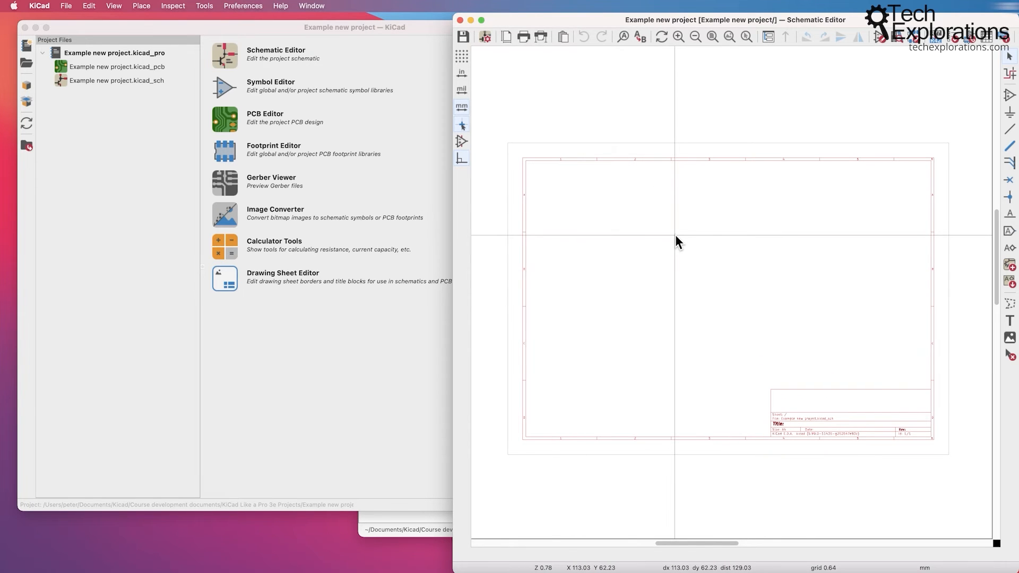
pyautogui.scroll(-3)
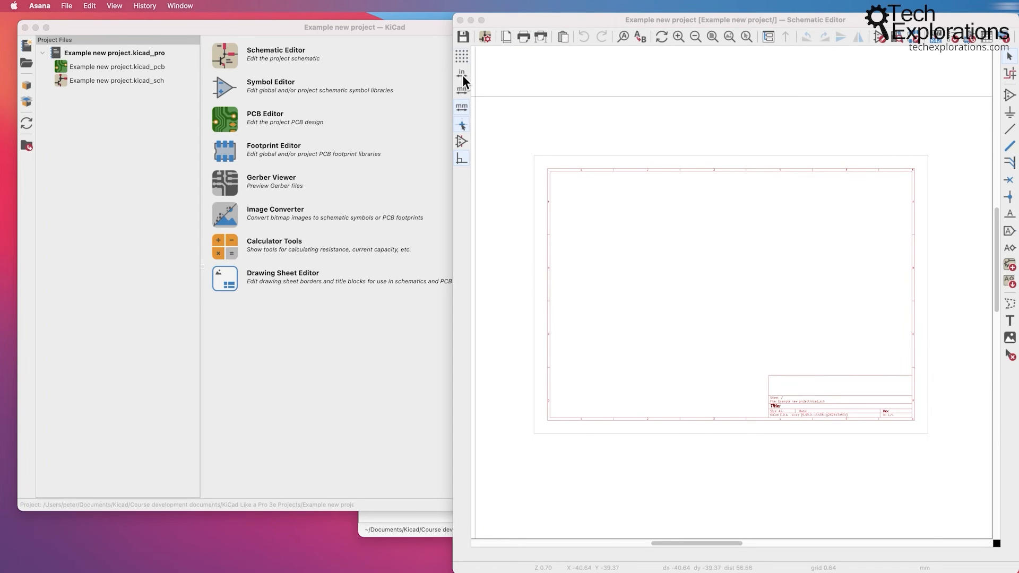
# Show the File menu's New Project and New Project from Template options
pyautogui.click(68, 7)
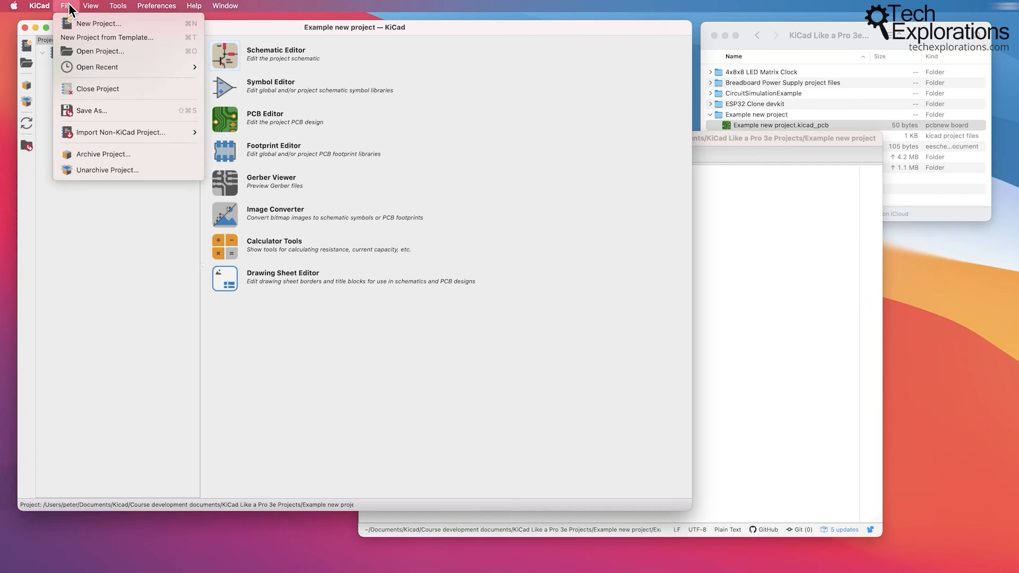
pyautogui.moveTo(98, 24)
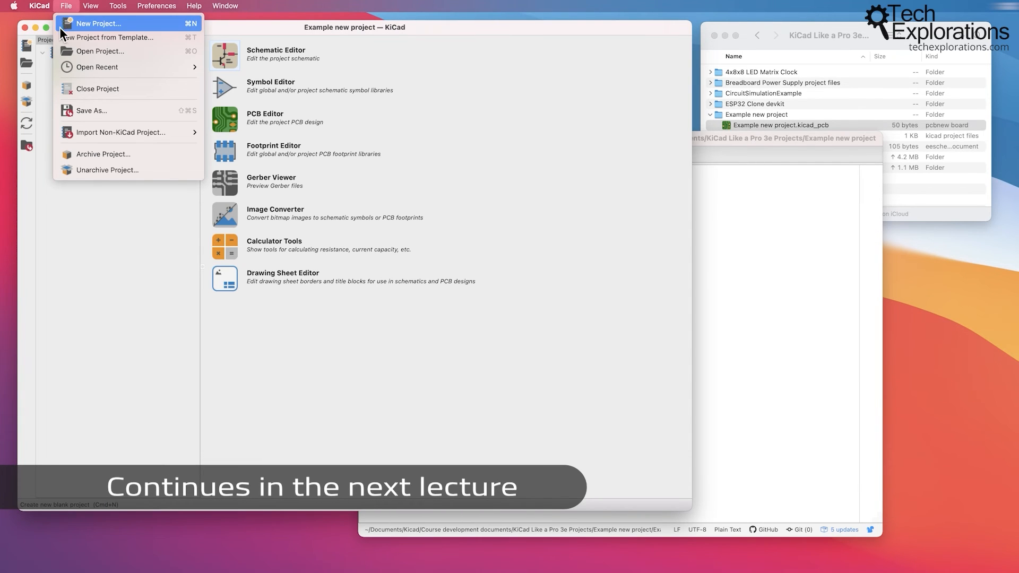
pyautogui.moveTo(108, 37)
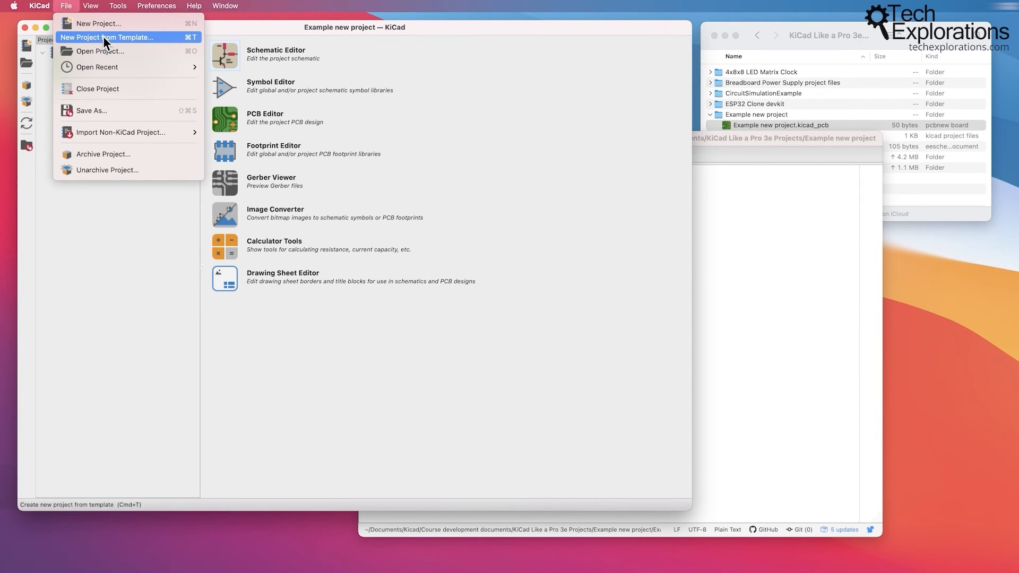